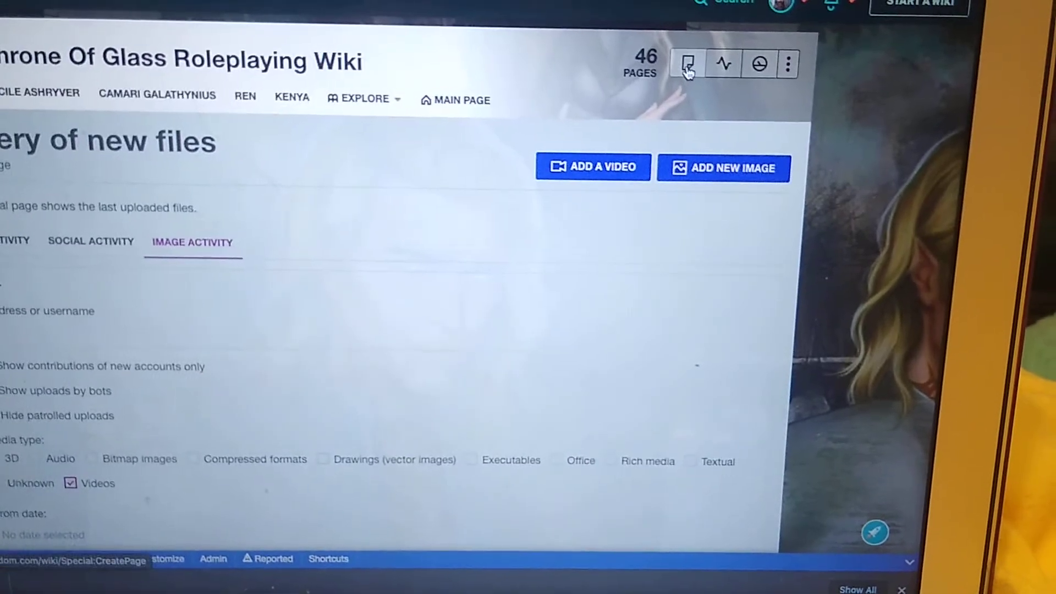
{"action": "mouse_move", "coordinate": [689, 66]}
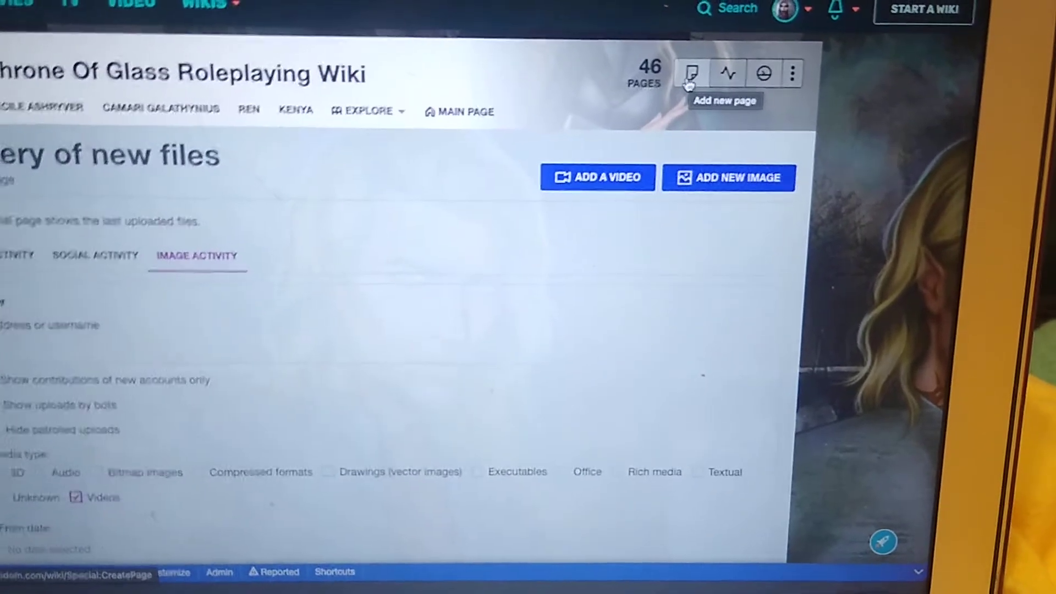
Start a new page titled 'Samantha' on the Throne Of Glass Roleplaying Wiki
{"action": "left_click", "coordinate": [689, 73]}
{"action": "type", "text": "Samantha"}
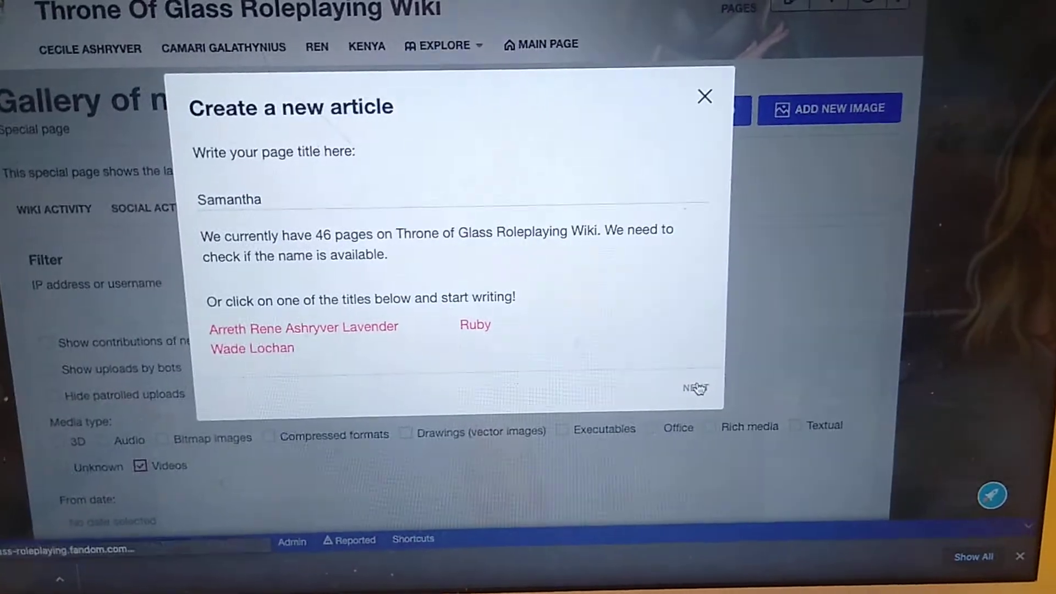
Open the Samantha page in the visual editor and choose to insert an infobox
{"action": "left_click", "coordinate": [694, 388]}
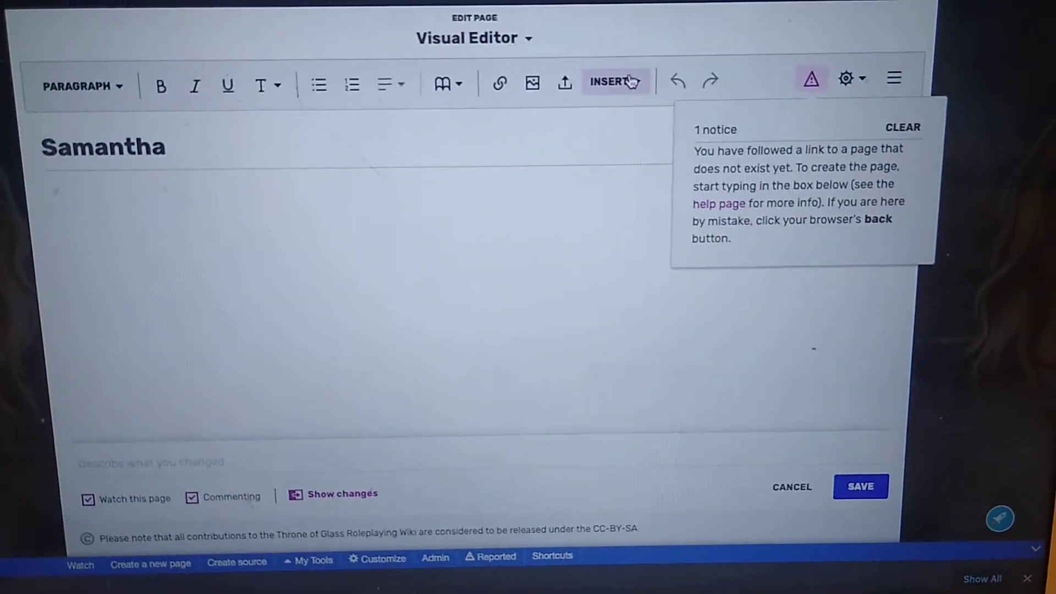
{"action": "left_click", "coordinate": [608, 81]}
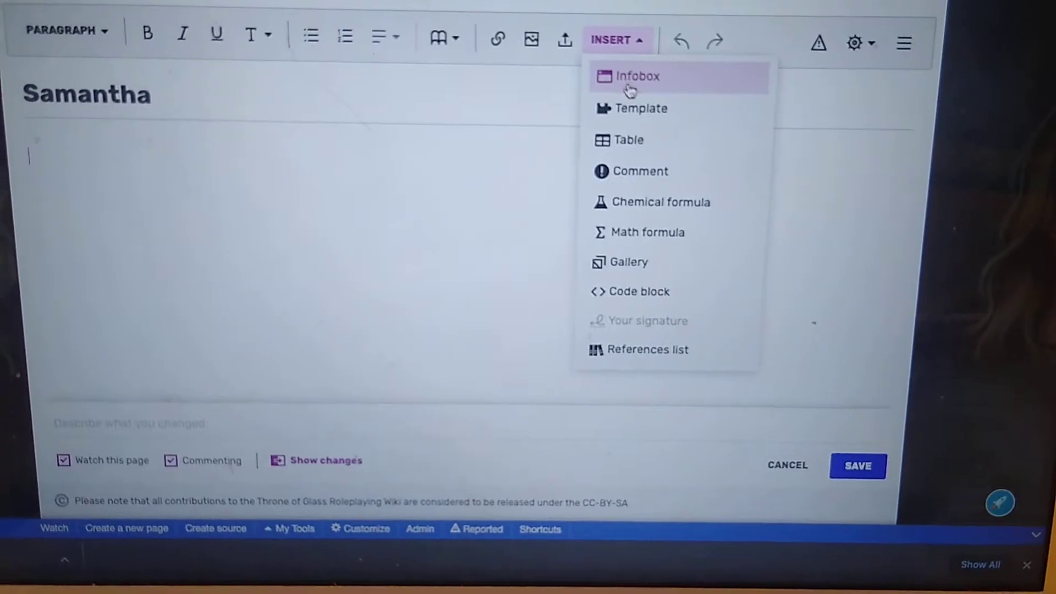
{"action": "left_click", "coordinate": [636, 76]}
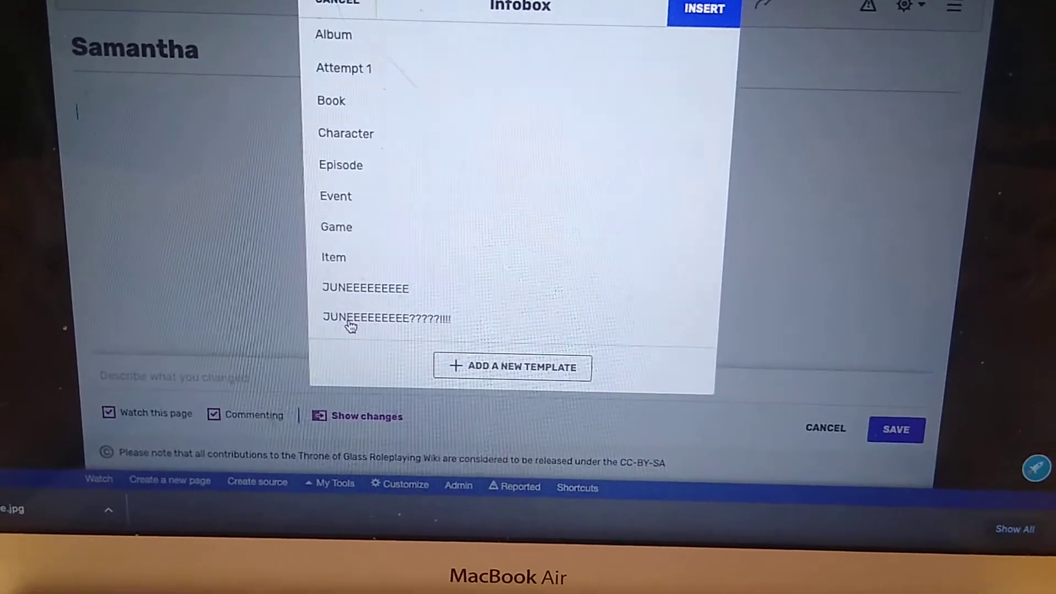
Insert the JUNEEEEEEEEE?????!!!! character infobox with age set to 12
{"action": "left_click", "coordinate": [386, 318]}
{"action": "type", "text": "12"}
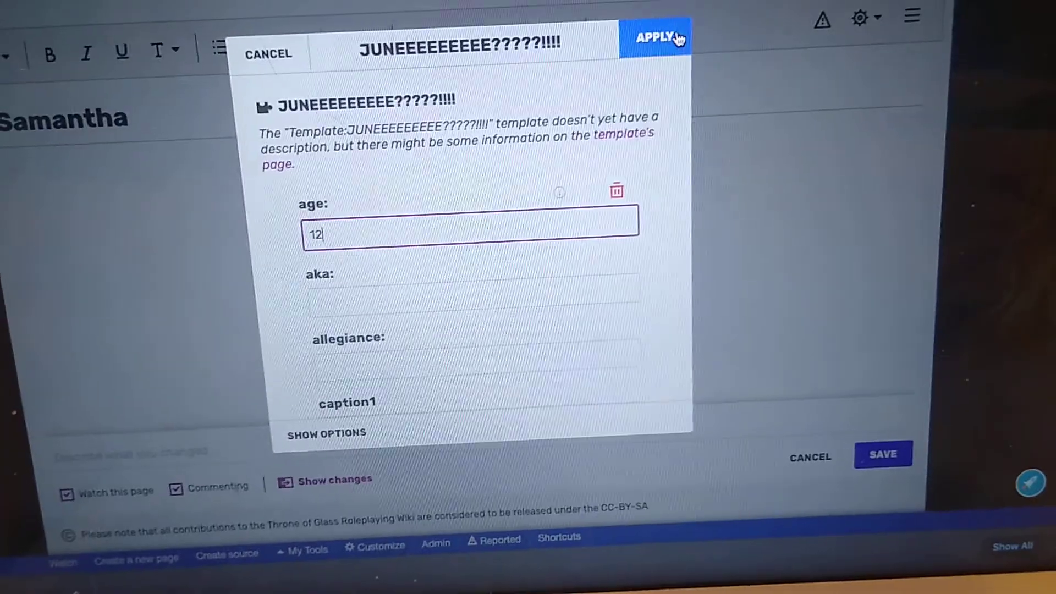
{"action": "left_click", "coordinate": [655, 36]}
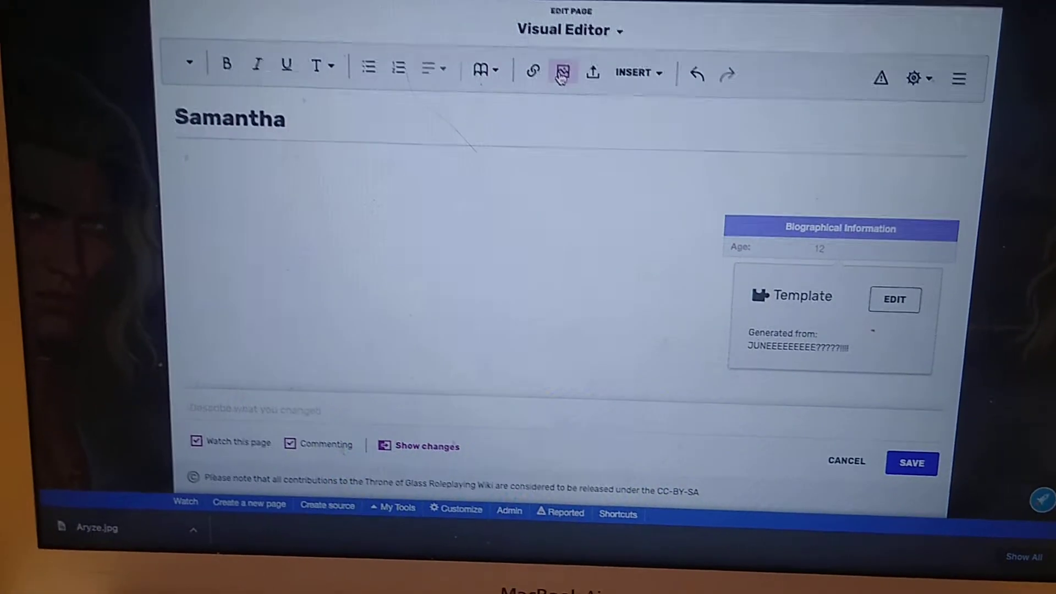
Upload Celeana.jpg, accepting the image policy, with the description 'lol'
{"action": "left_click", "coordinate": [561, 71]}
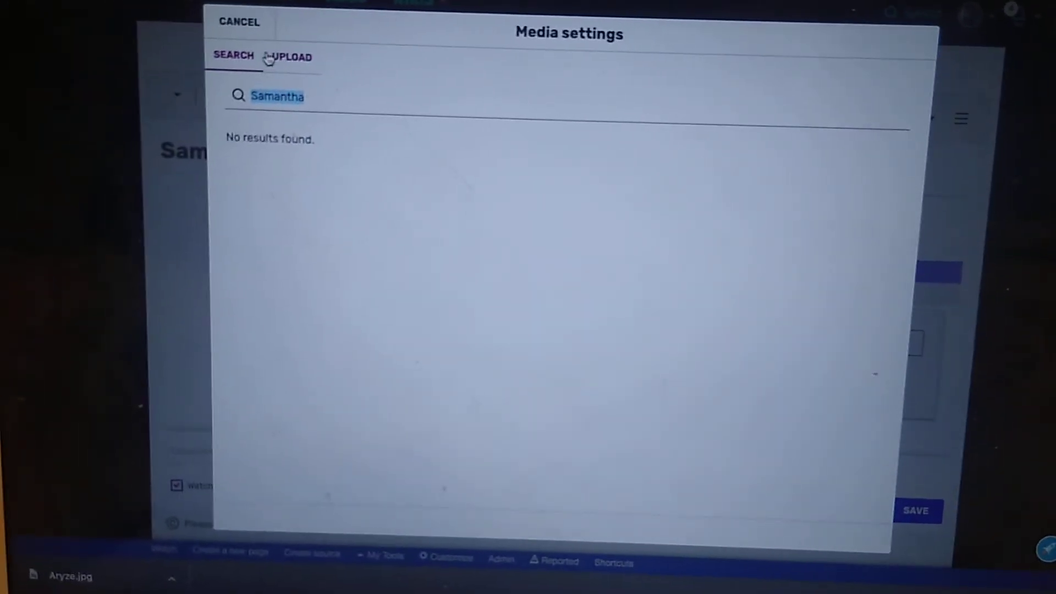
{"action": "left_click", "coordinate": [290, 57]}
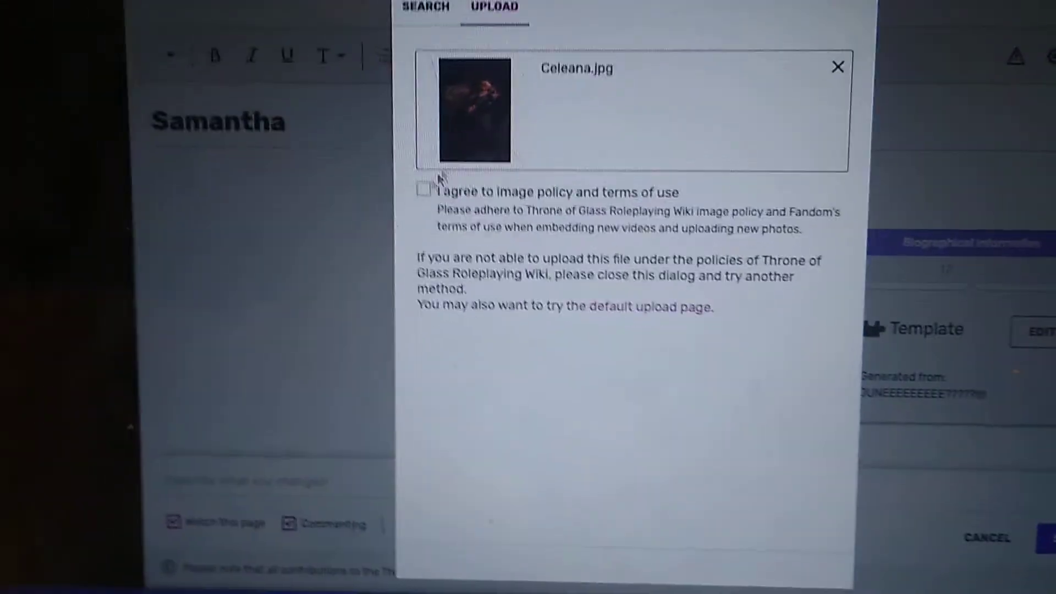
{"action": "left_click", "coordinate": [426, 191]}
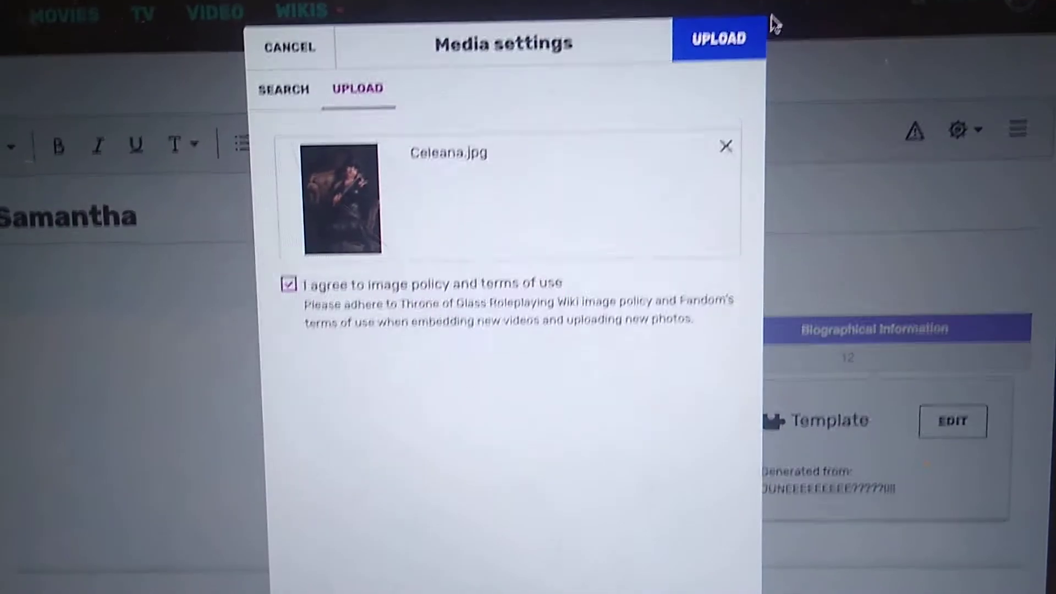
{"action": "left_click", "coordinate": [717, 38]}
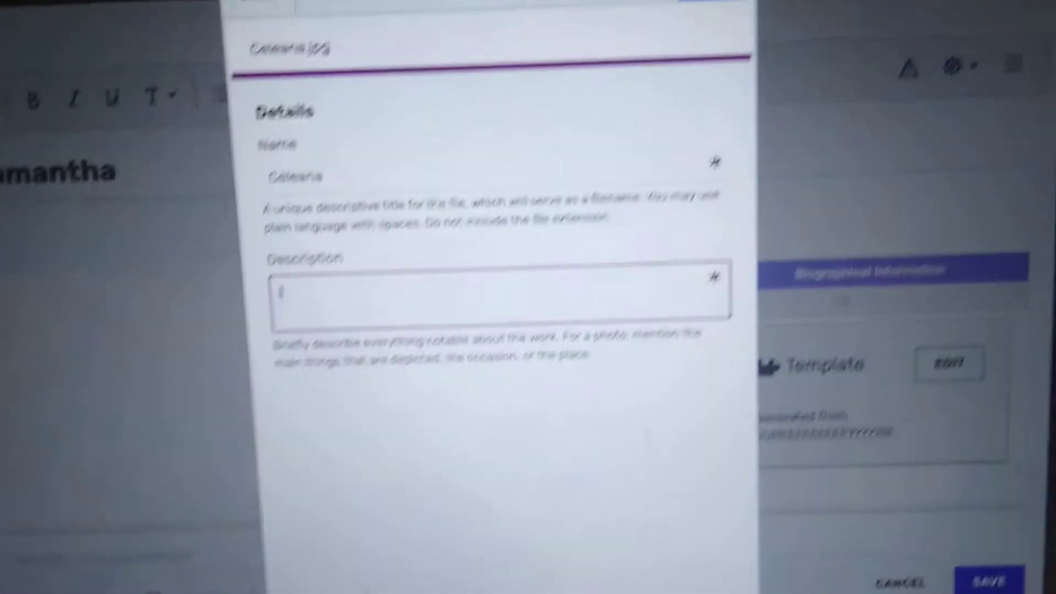
{"action": "type", "text": "lol"}
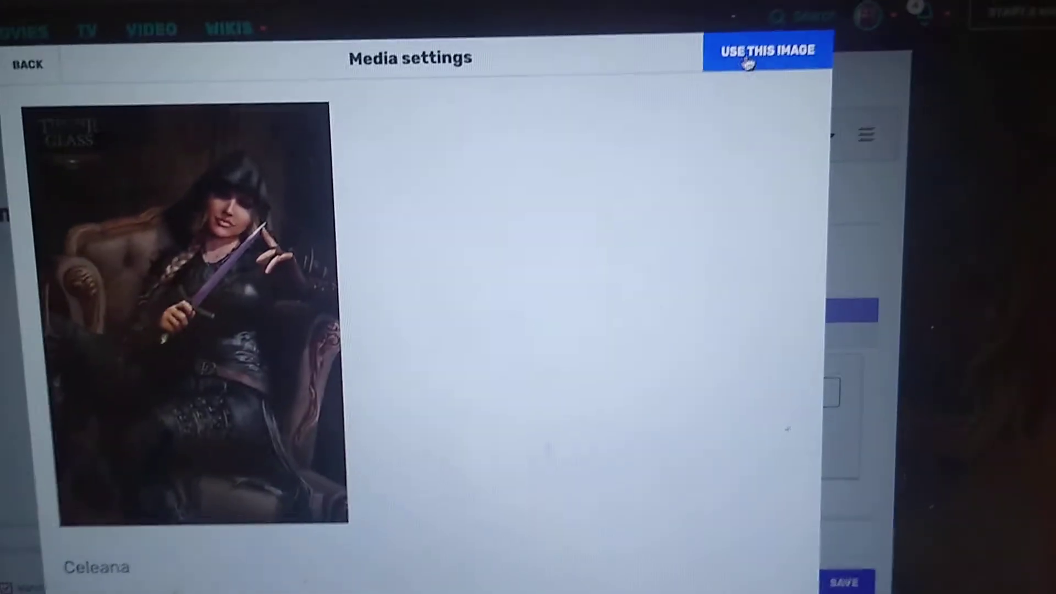
Insert the uploaded Celeana.jpg image onto the Samantha page
{"action": "left_click", "coordinate": [765, 50]}
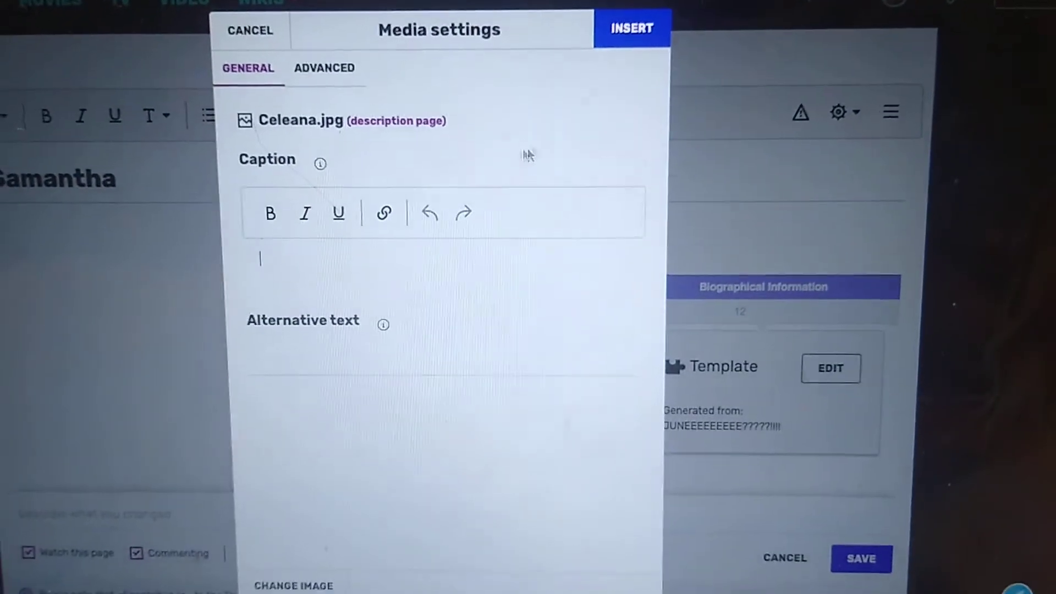
{"action": "left_click", "coordinate": [631, 28]}
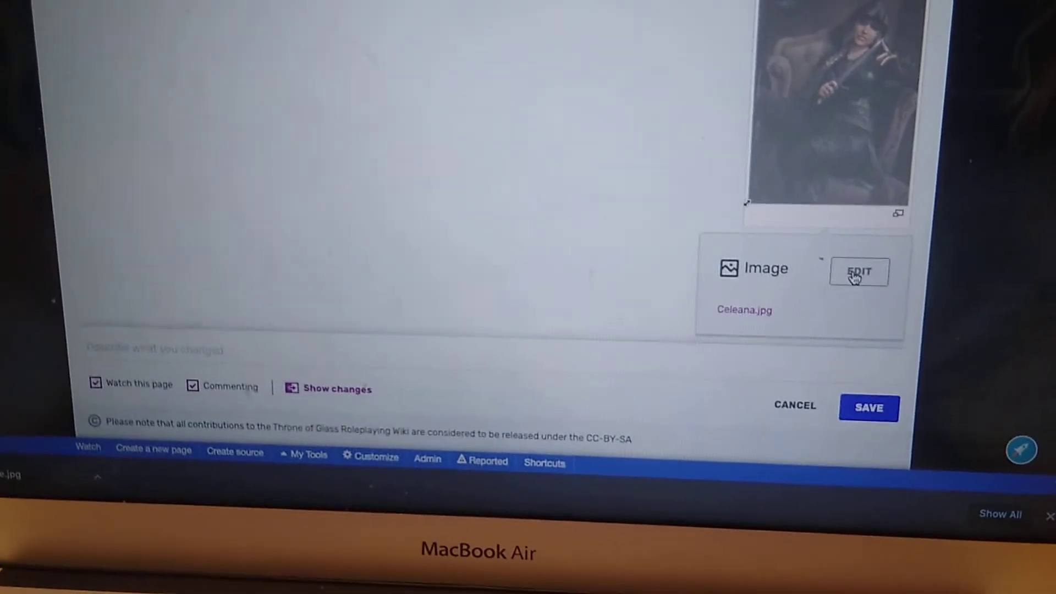
{"action": "left_click", "coordinate": [859, 272]}
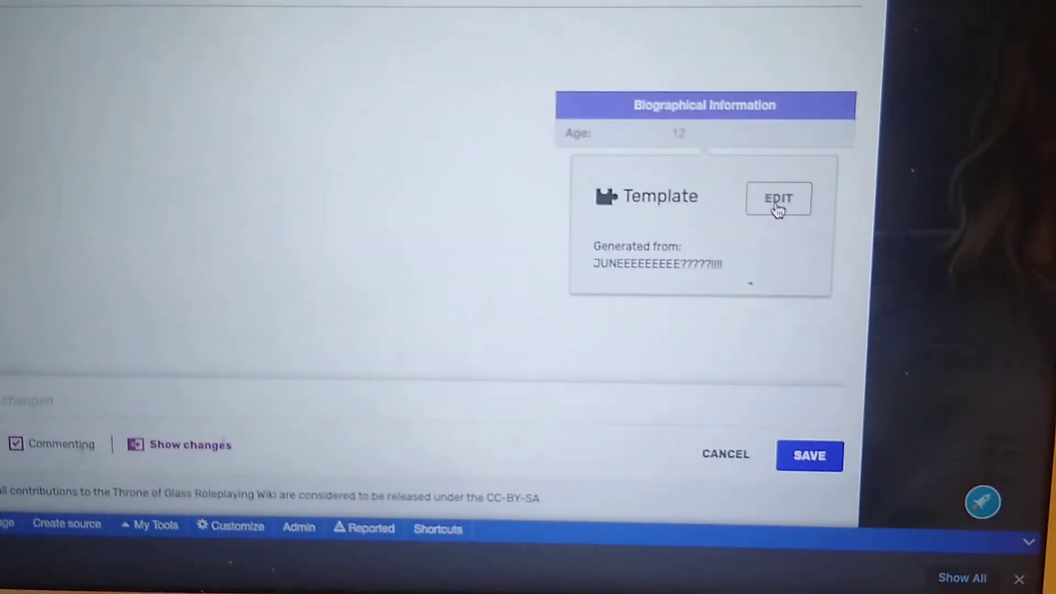
Set the infobox image1 field to Celeana.jpg and apply the change
{"action": "left_click", "coordinate": [778, 199]}
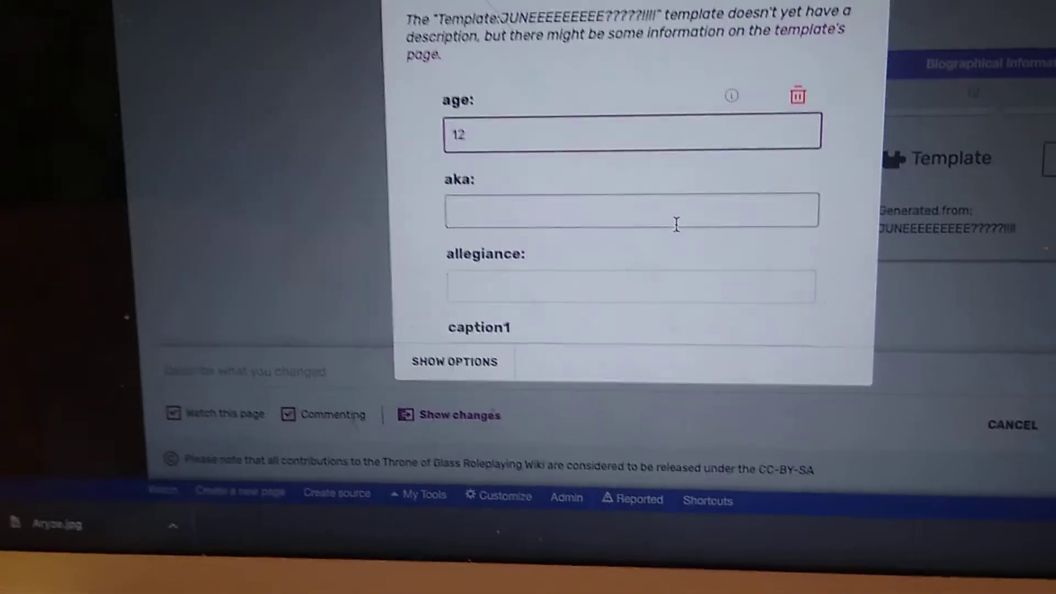
{"action": "scroll", "scroll_direction": "down", "scroll_amount": 3}
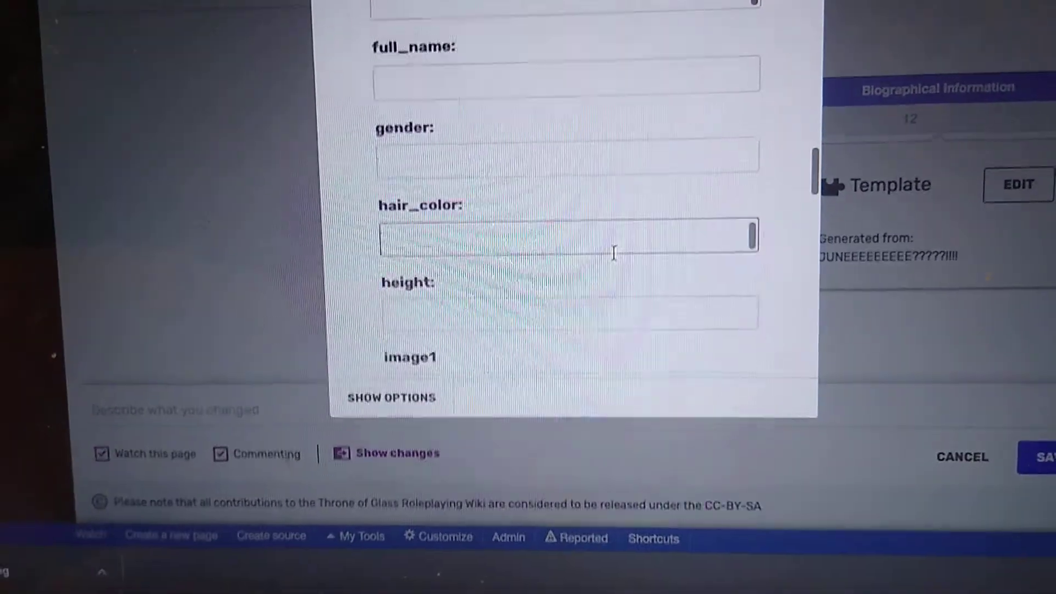
{"action": "scroll", "scroll_direction": "down", "scroll_amount": 3}
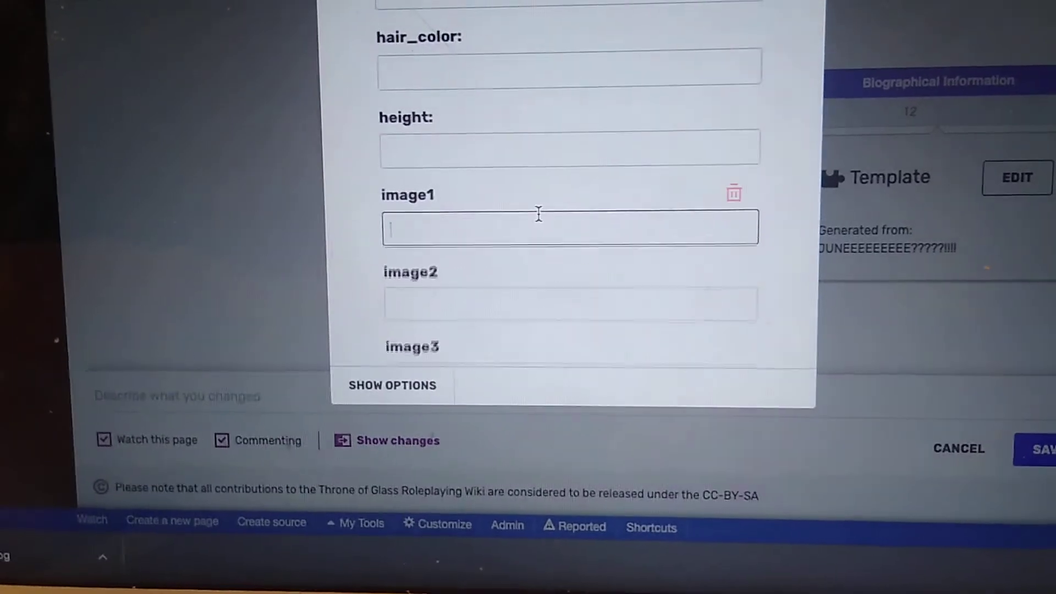
{"action": "type", "text": "Celeana.jpg"}
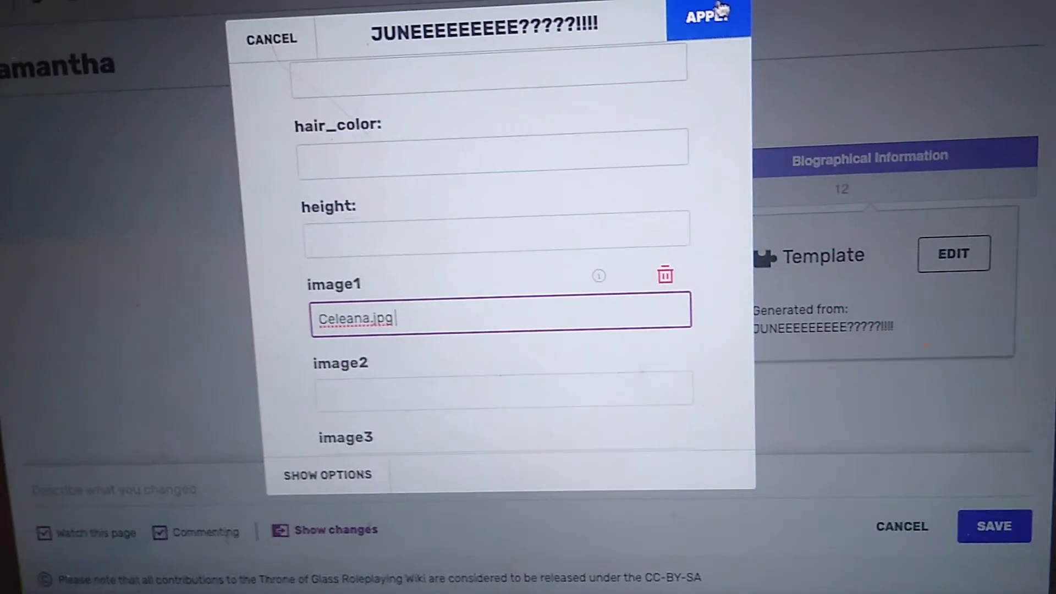
{"action": "left_click", "coordinate": [705, 18]}
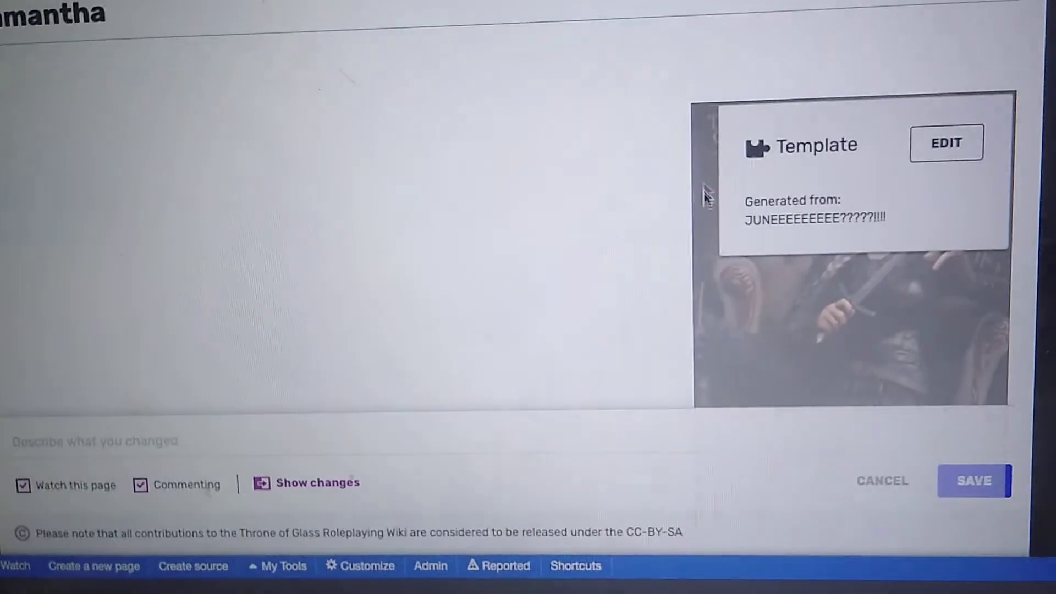
{"action": "scroll", "scroll_direction": "down", "scroll_amount": 3}
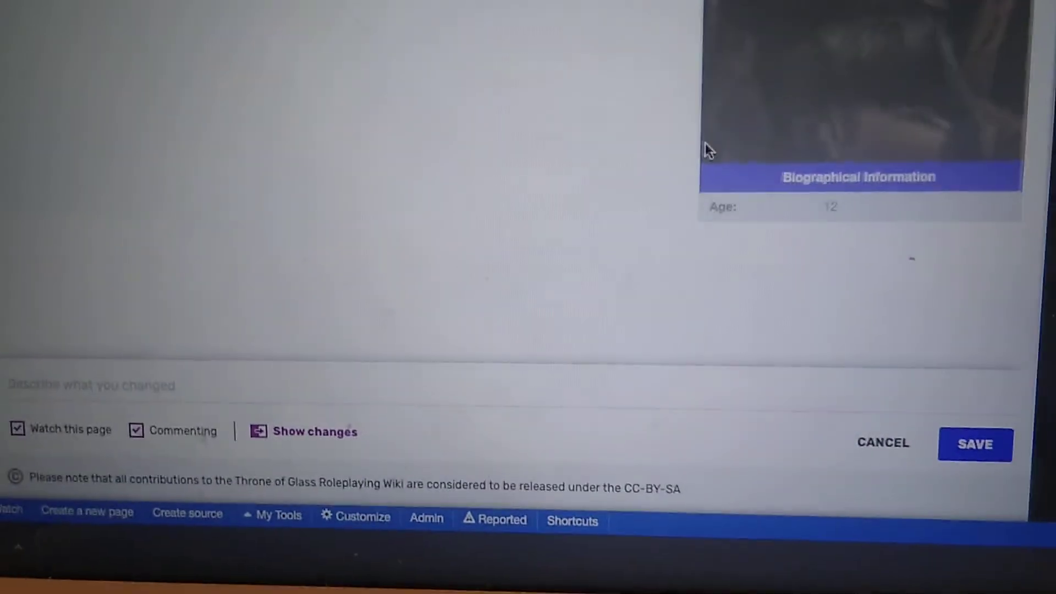